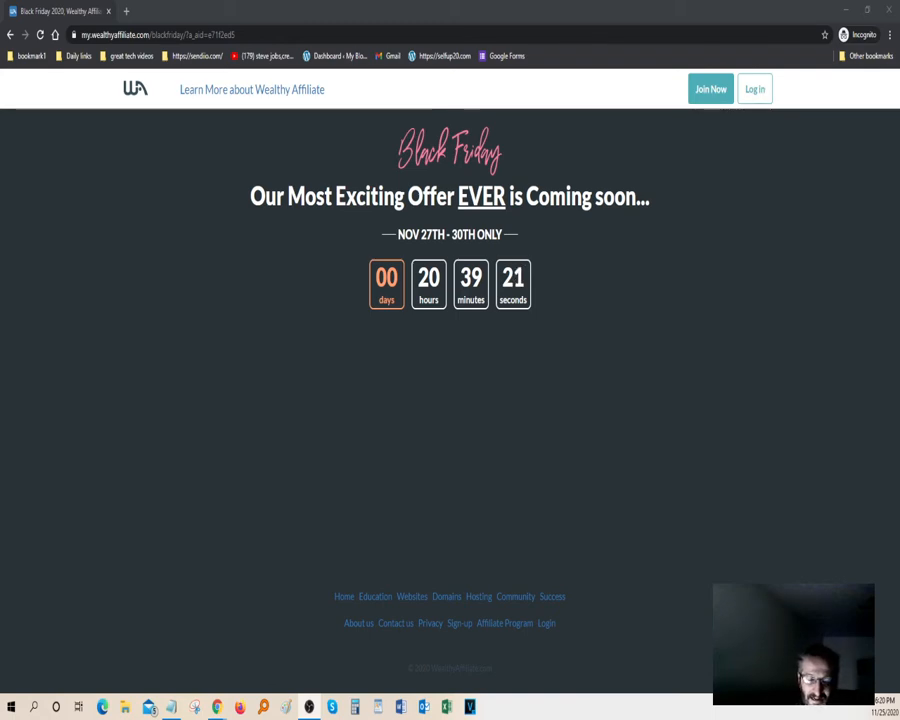
{"action": "mouse_move", "coordinate": [439, 354]}
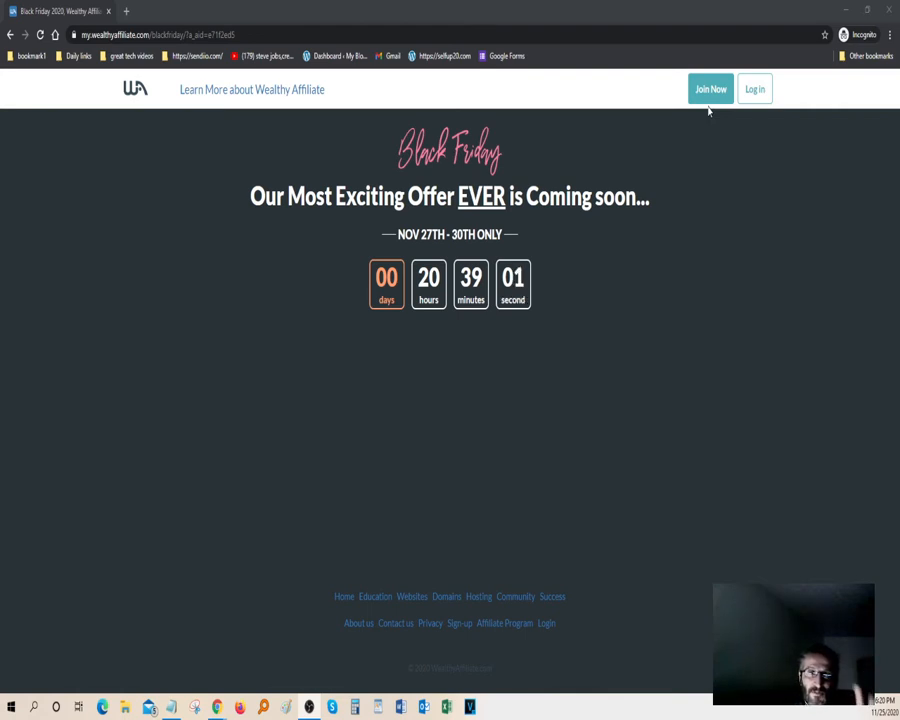
{"action": "mouse_move", "coordinate": [763, 247]}
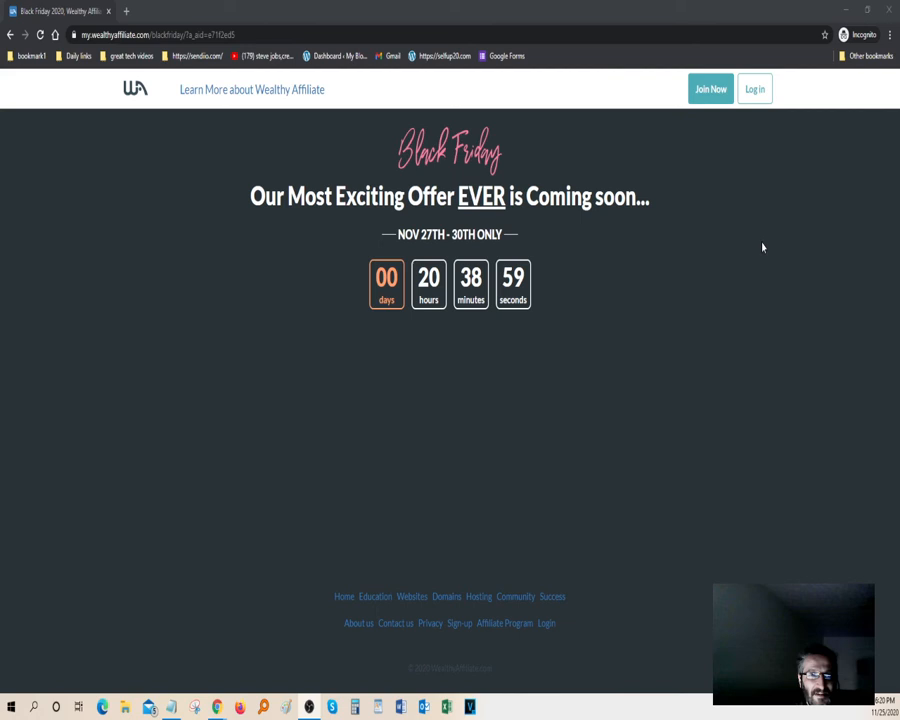
{"action": "mouse_move", "coordinate": [776, 254]}
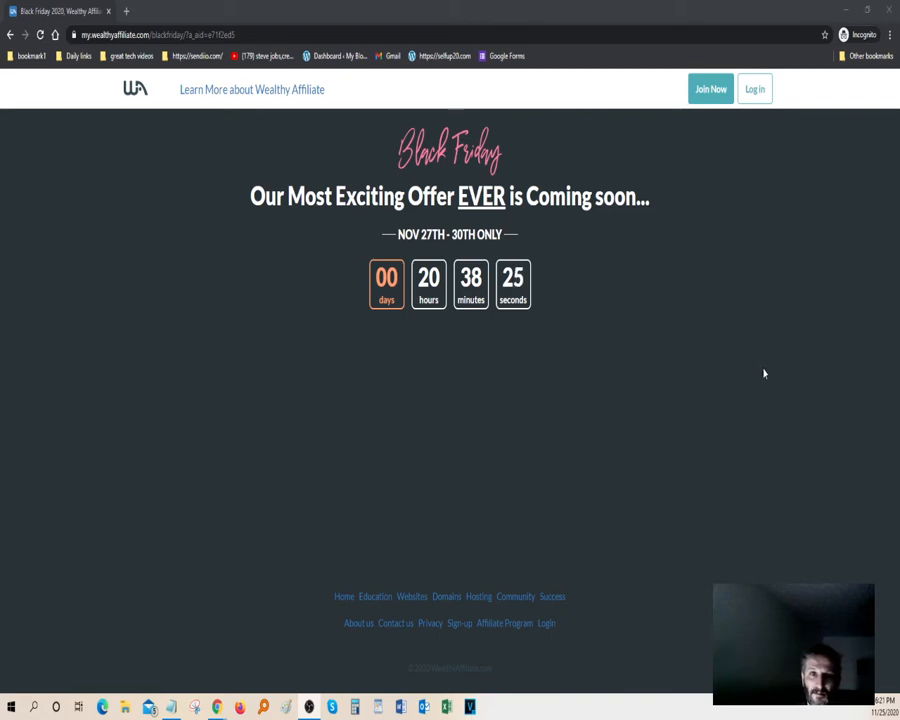
{"action": "mouse_move", "coordinate": [759, 384]}
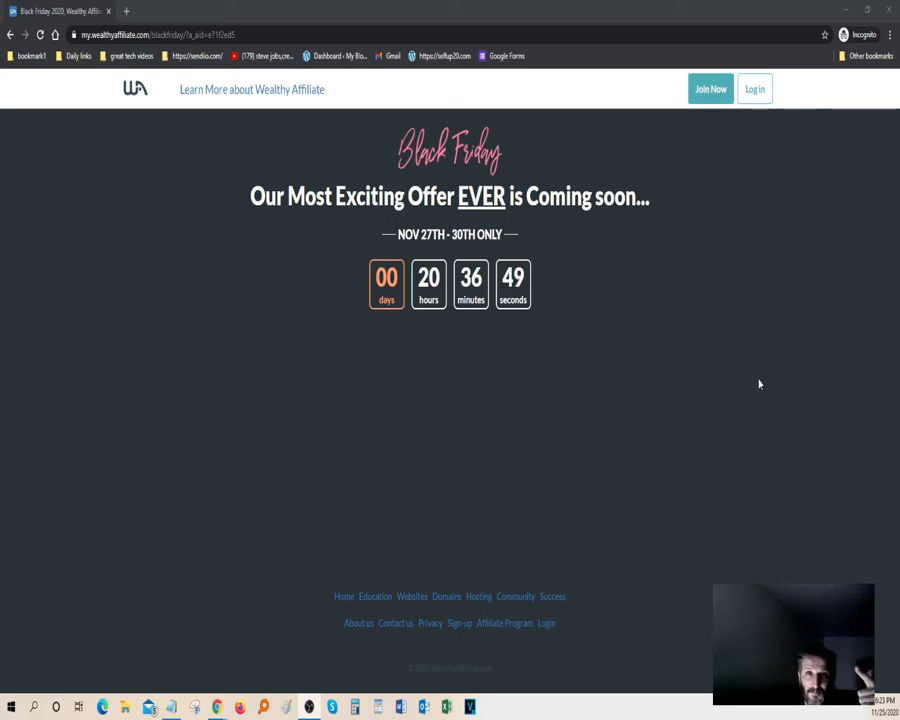
{"action": "mouse_move", "coordinate": [701, 242]}
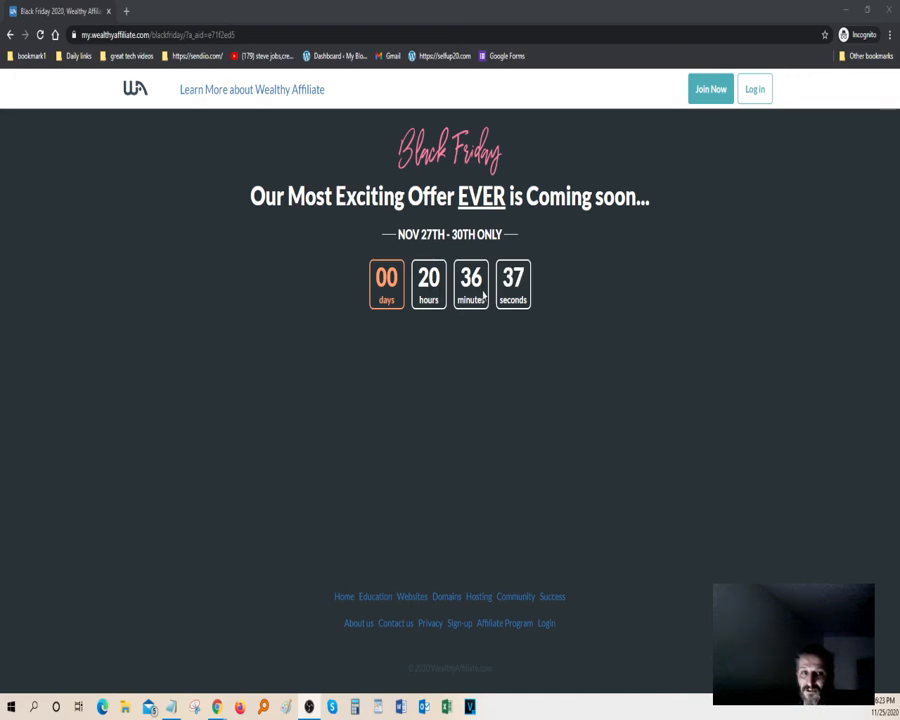
{"action": "mouse_move", "coordinate": [632, 346]}
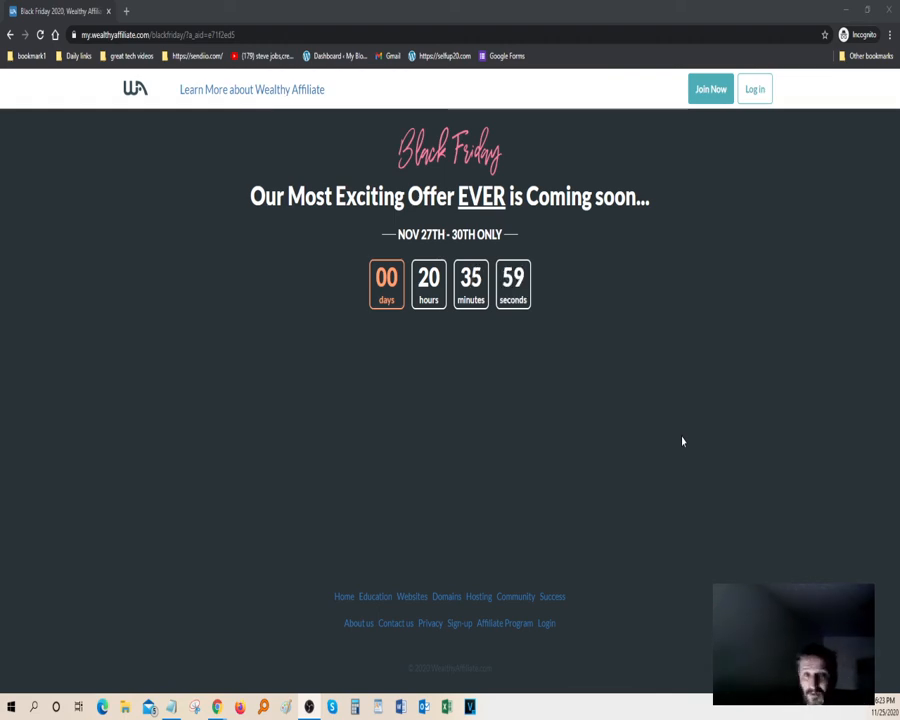
{"action": "mouse_move", "coordinate": [795, 488]}
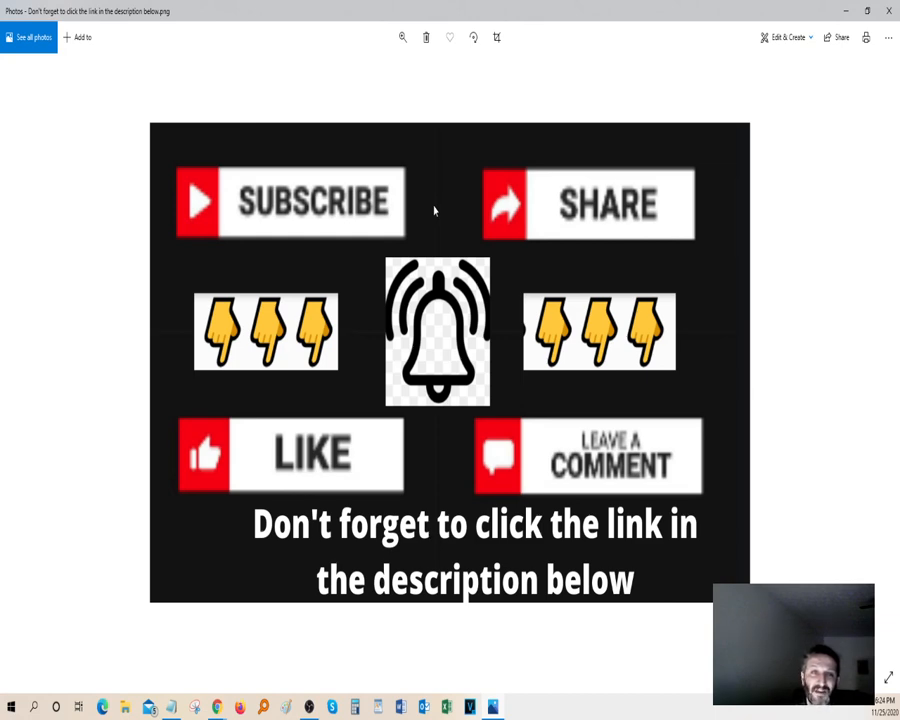
{"action": "mouse_move", "coordinate": [815, 89]}
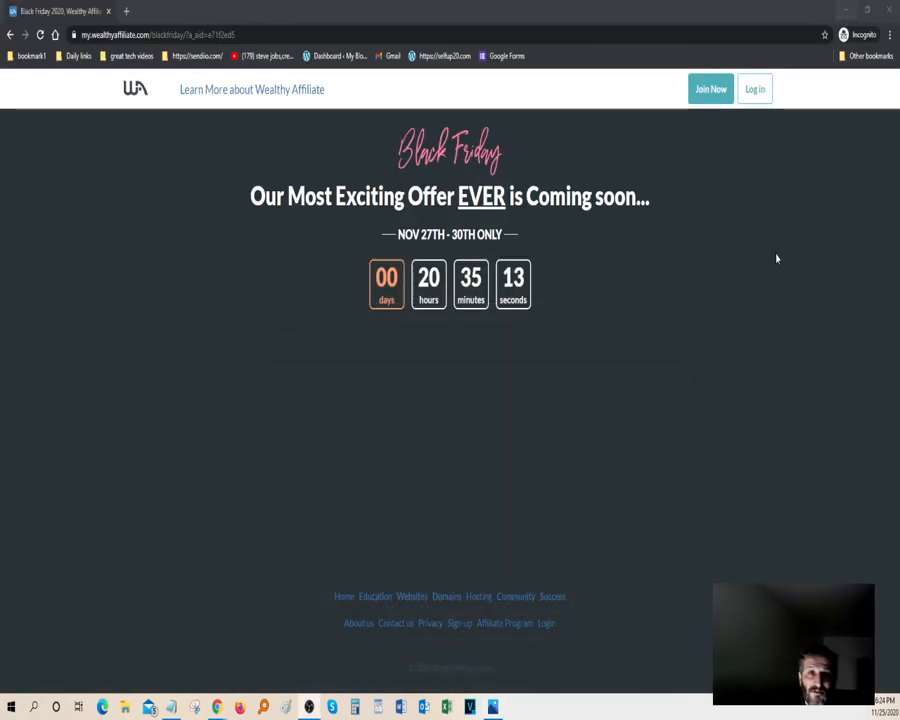
{"action": "mouse_move", "coordinate": [696, 366]}
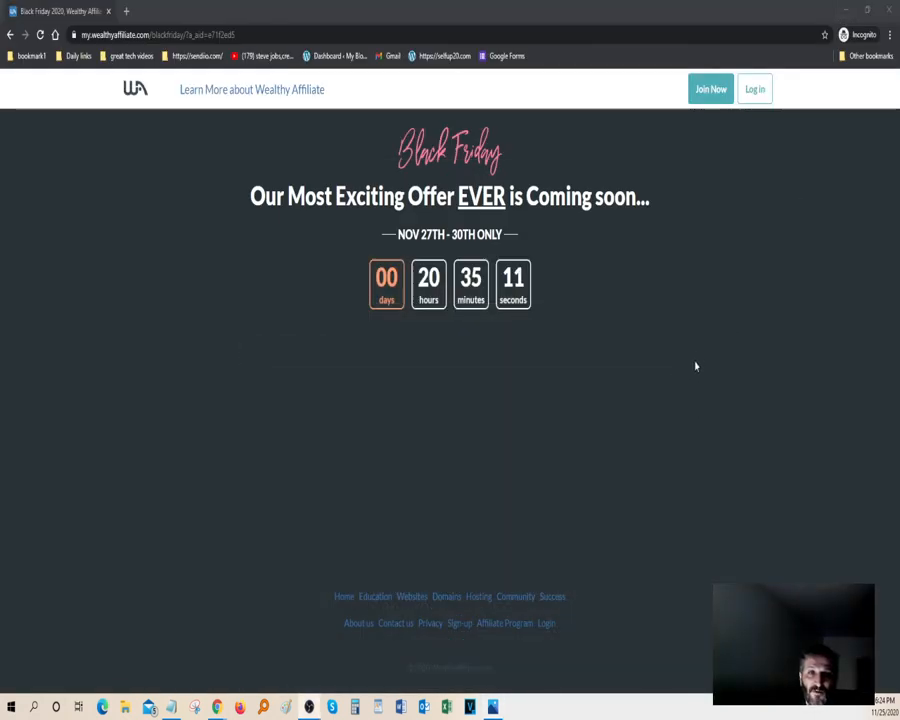
{"action": "mouse_move", "coordinate": [765, 283]}
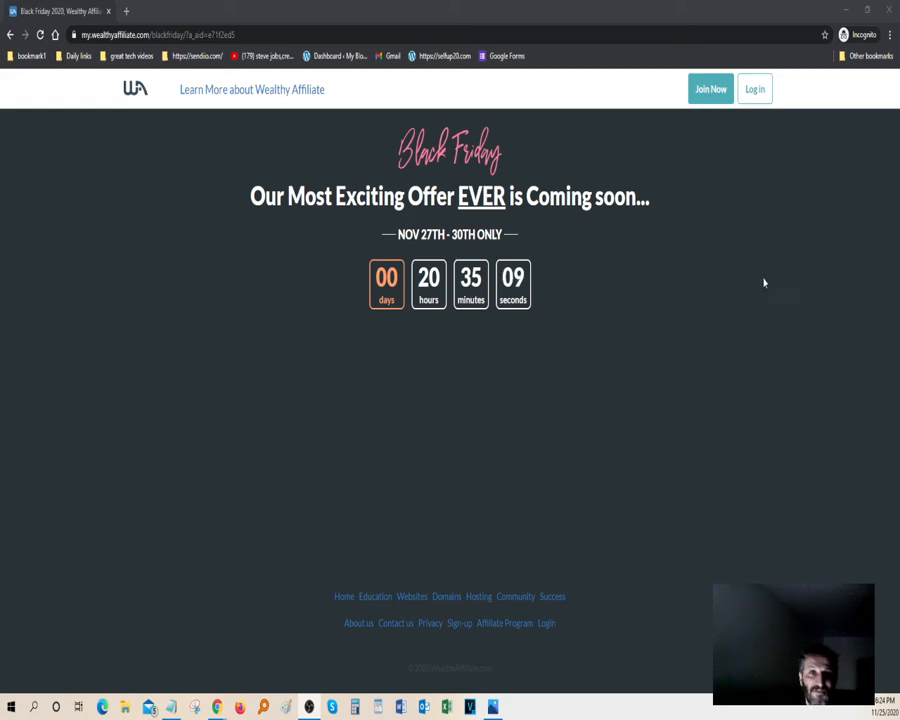
{"action": "mouse_move", "coordinate": [678, 348]}
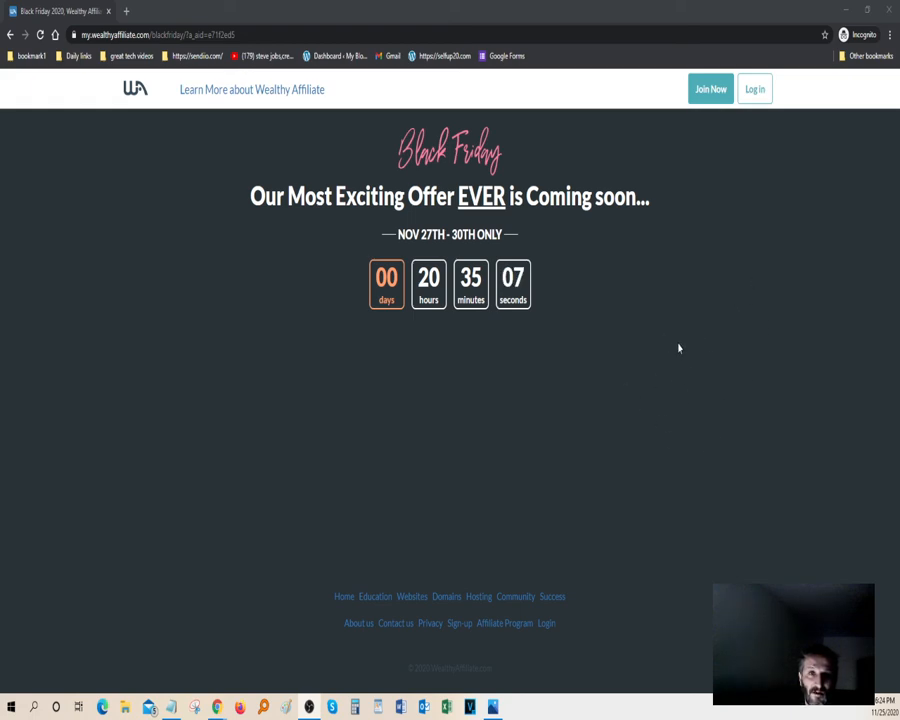
{"action": "mouse_move", "coordinate": [674, 401]}
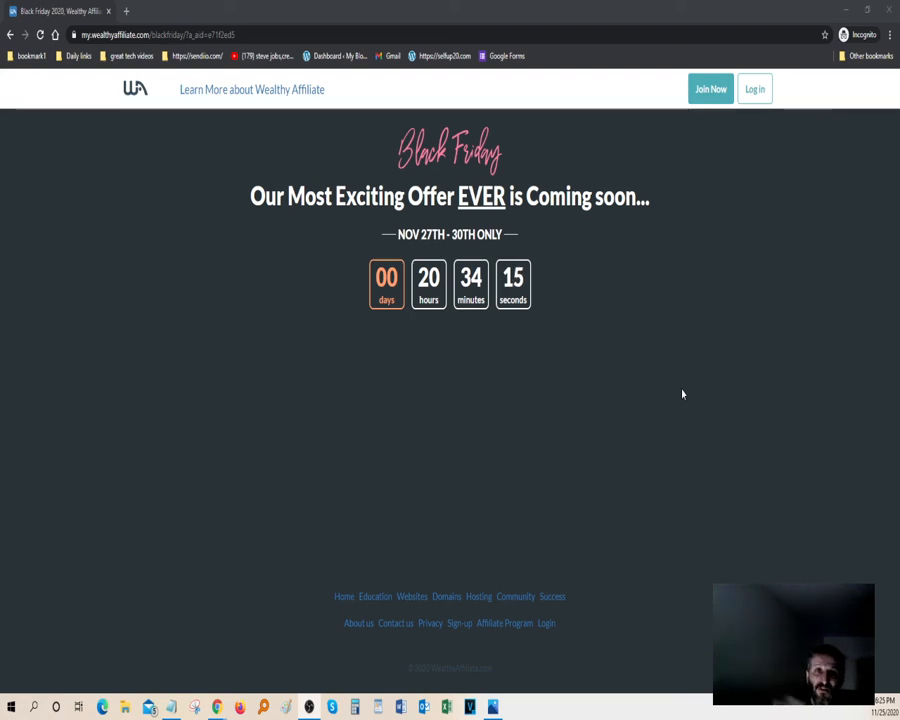
{"action": "mouse_move", "coordinate": [761, 398]}
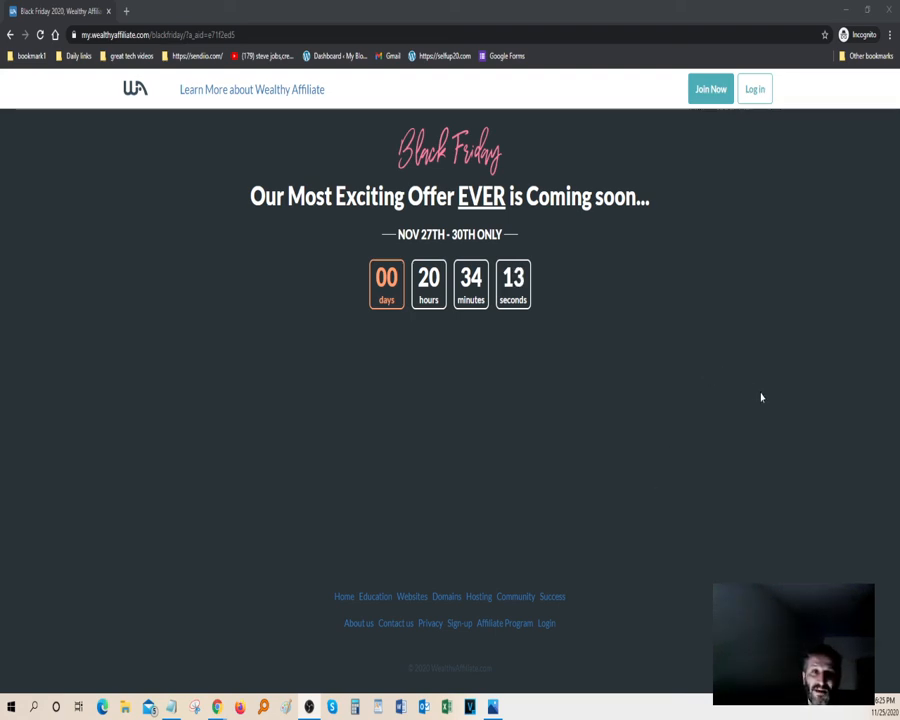
{"action": "mouse_move", "coordinate": [775, 444]}
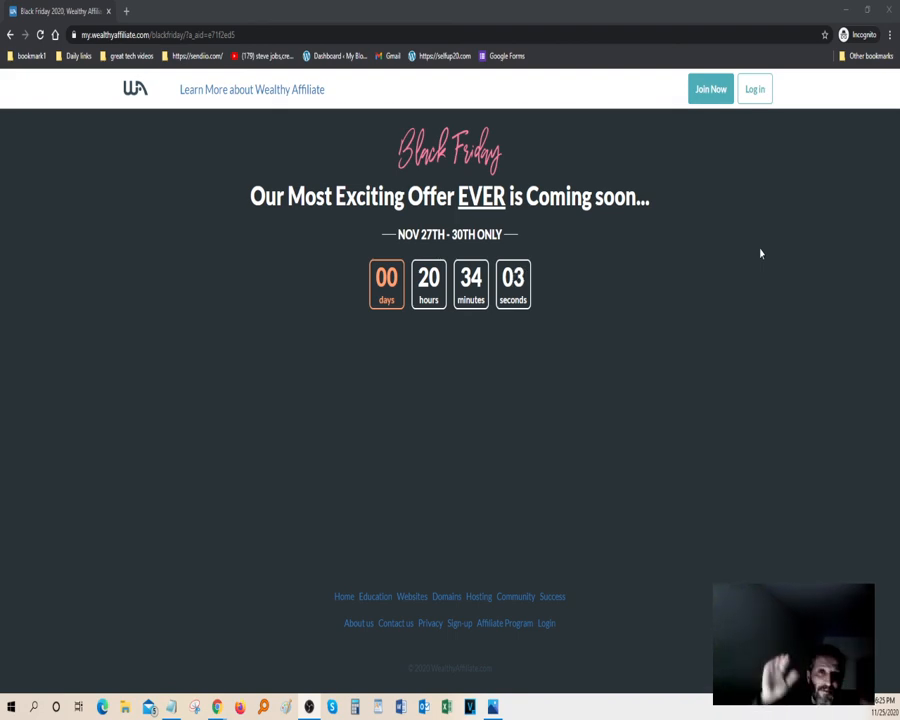
{"action": "mouse_move", "coordinate": [773, 412]}
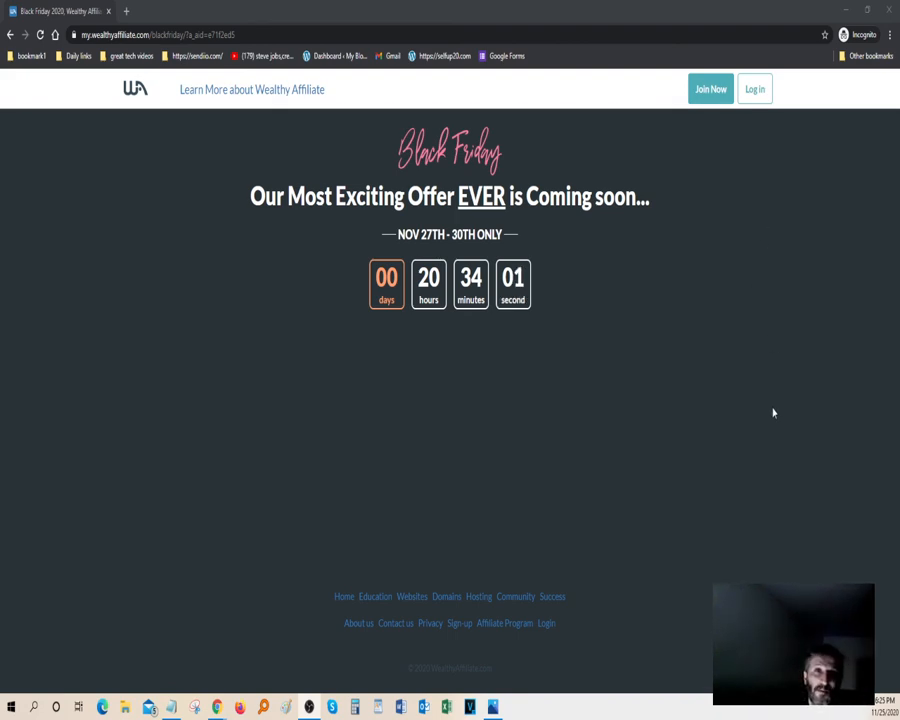